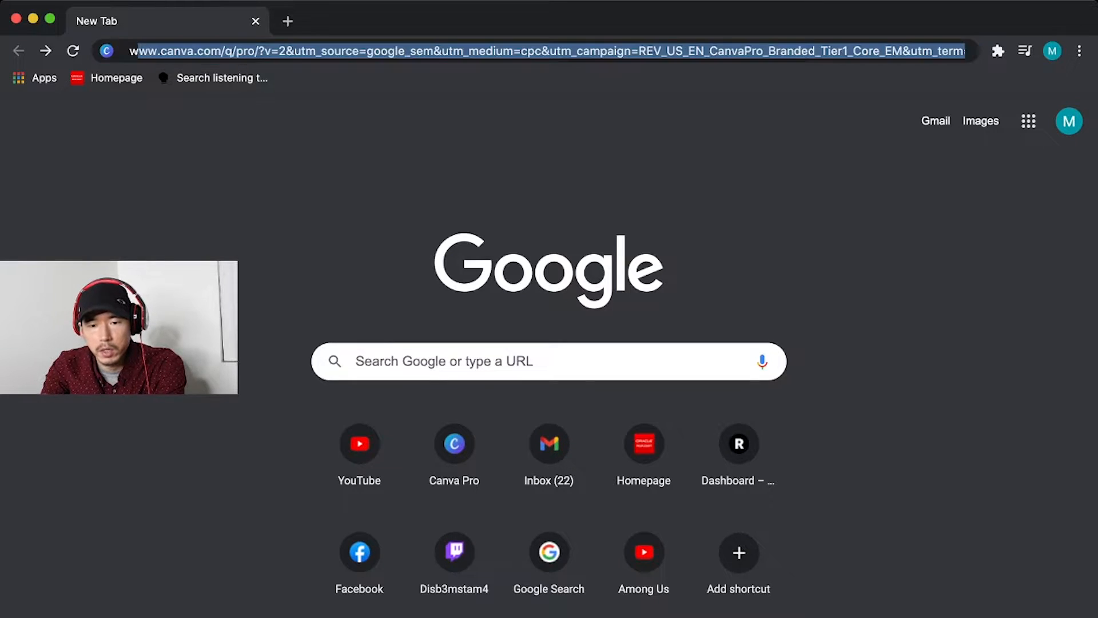
# Search Google for 'windows 10 download' and open Microsoft's Windows 10 Disc Image (ISO) result
pyautogui.write('windows 10 download')
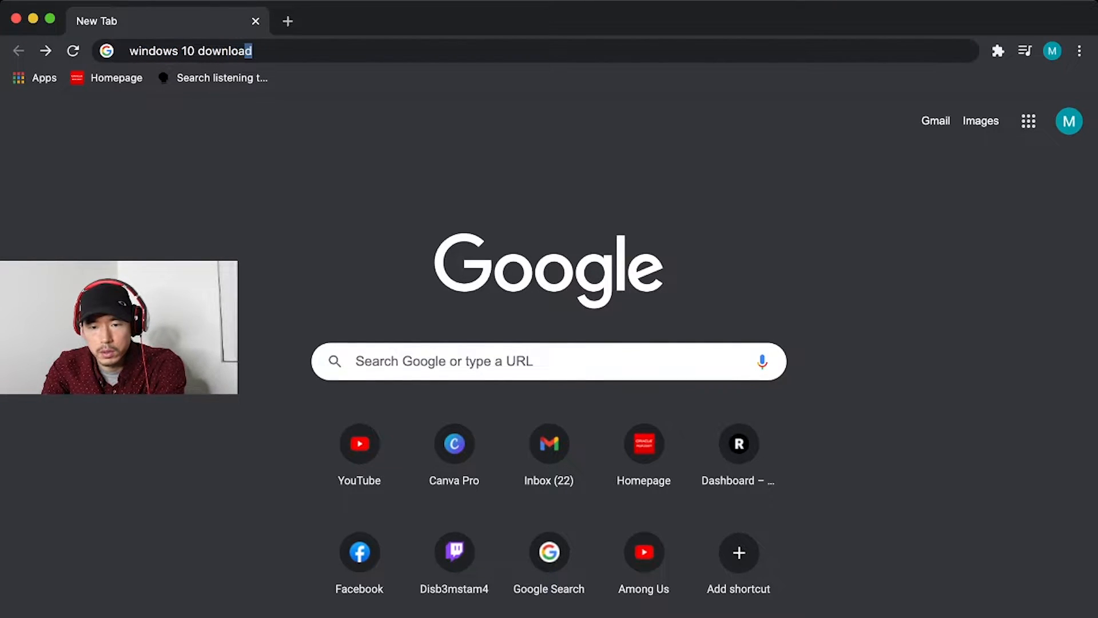
pyautogui.press('Enter')
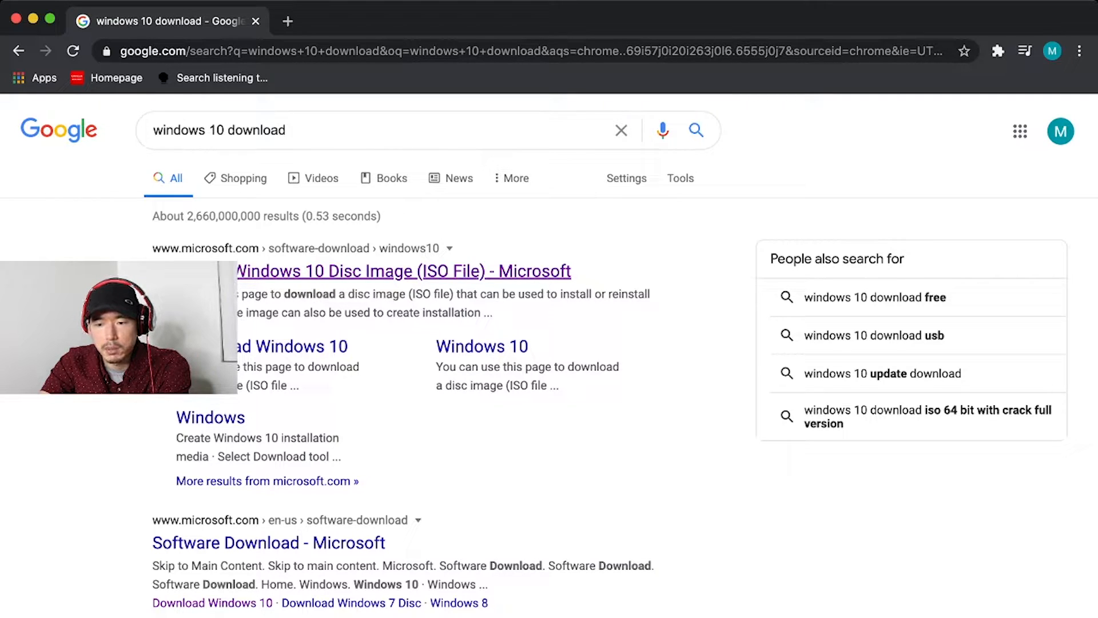
pyautogui.click(402, 271)
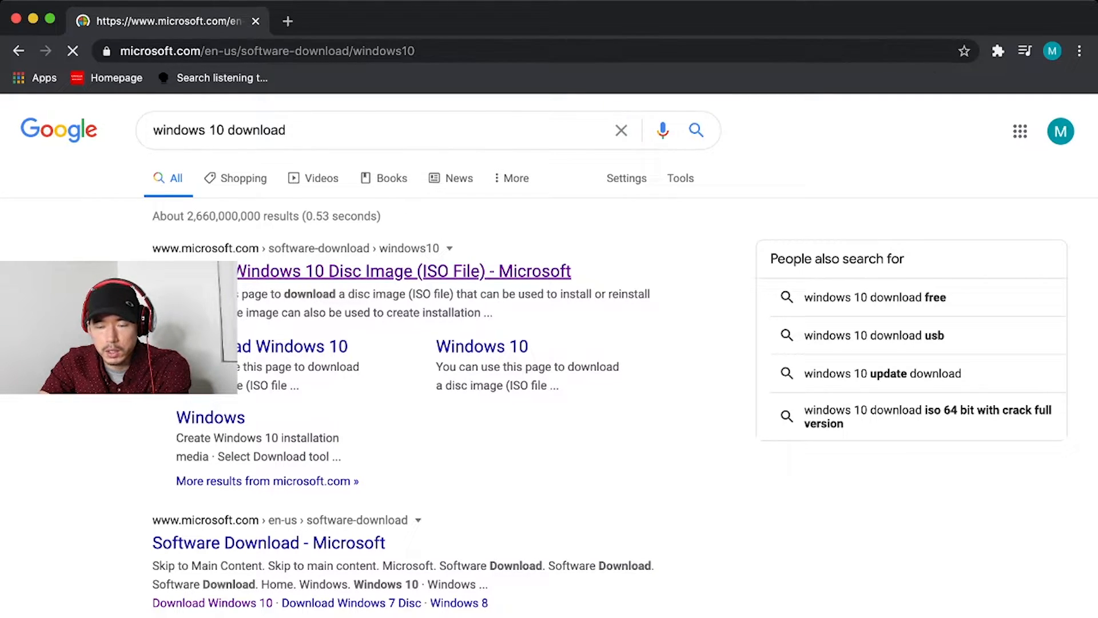
pyautogui.click(404, 271)
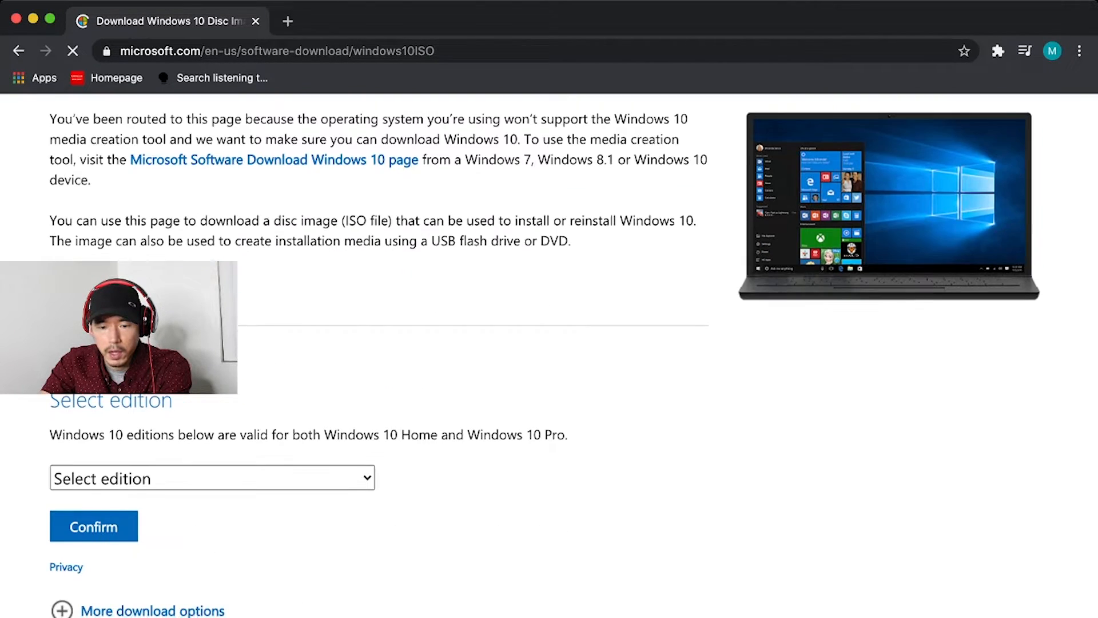
# Choose the Windows 10 edition and English product language on Microsoft's download page
pyautogui.click(73, 50)
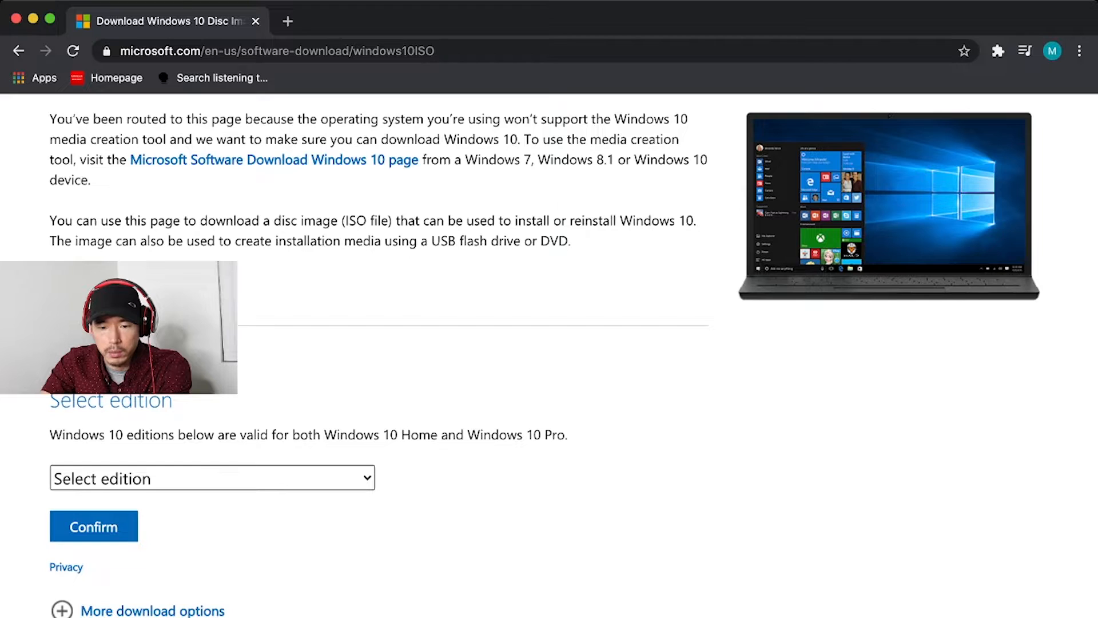
pyautogui.click(211, 478)
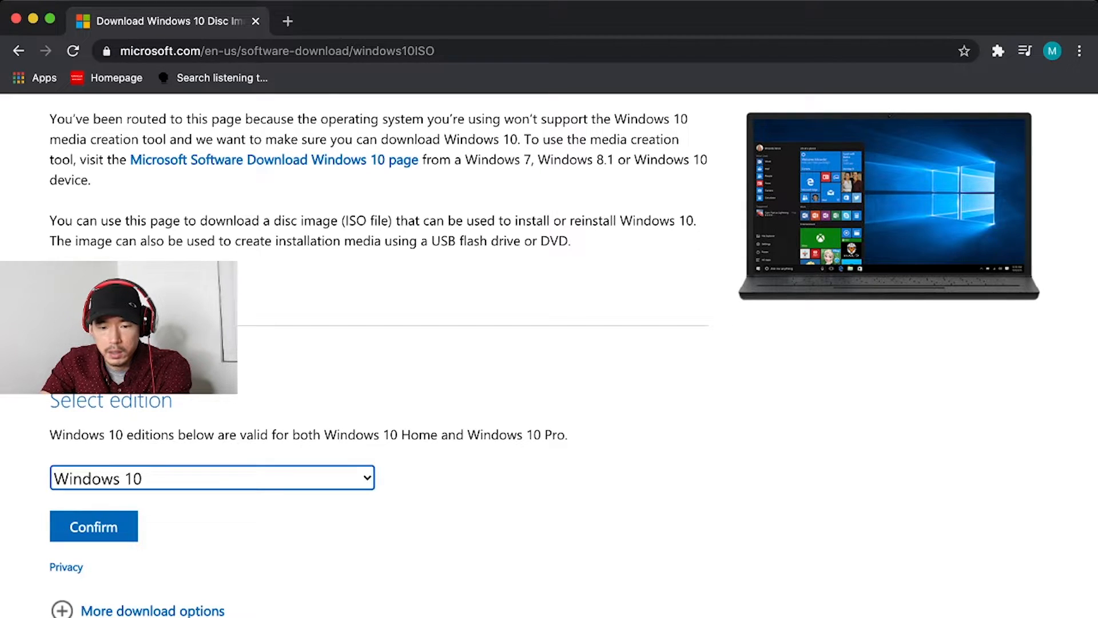
pyautogui.click(93, 526)
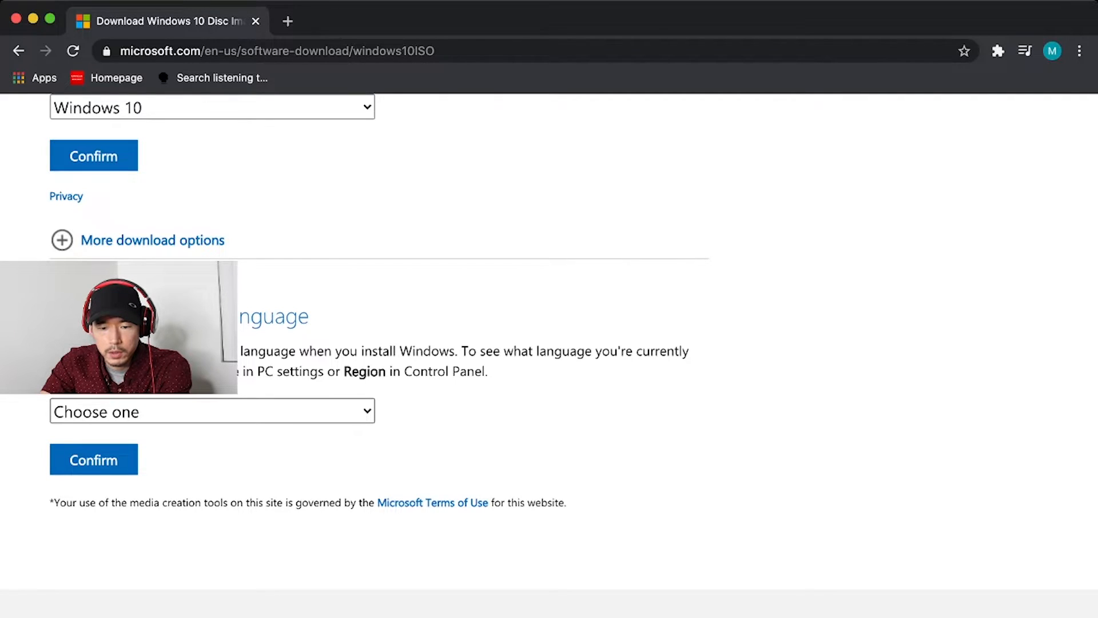
pyautogui.click(212, 410)
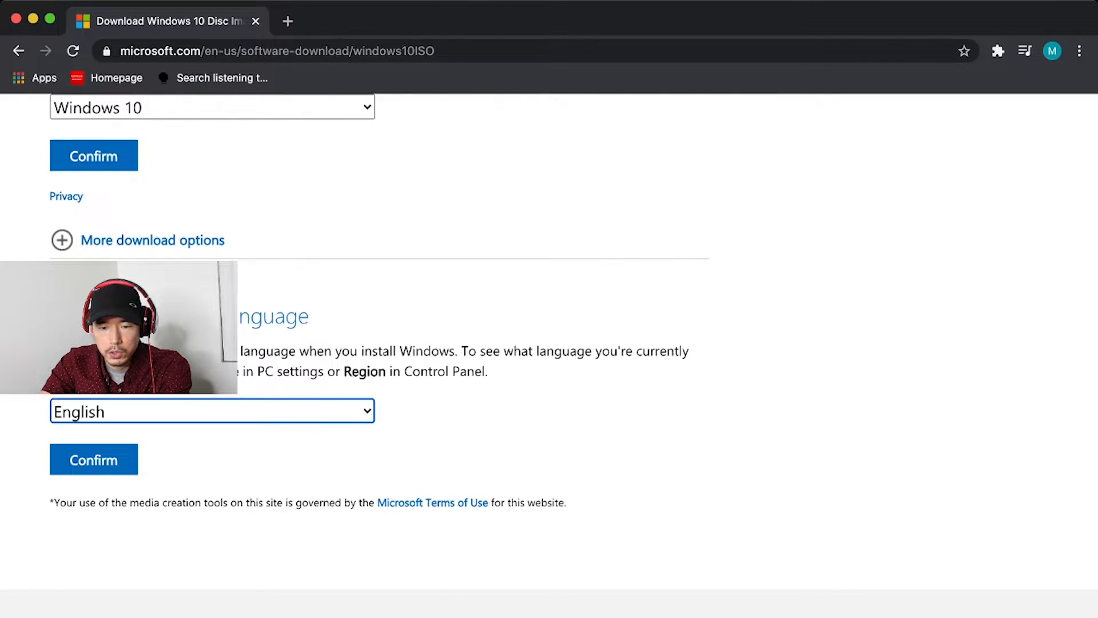
pyautogui.click(93, 460)
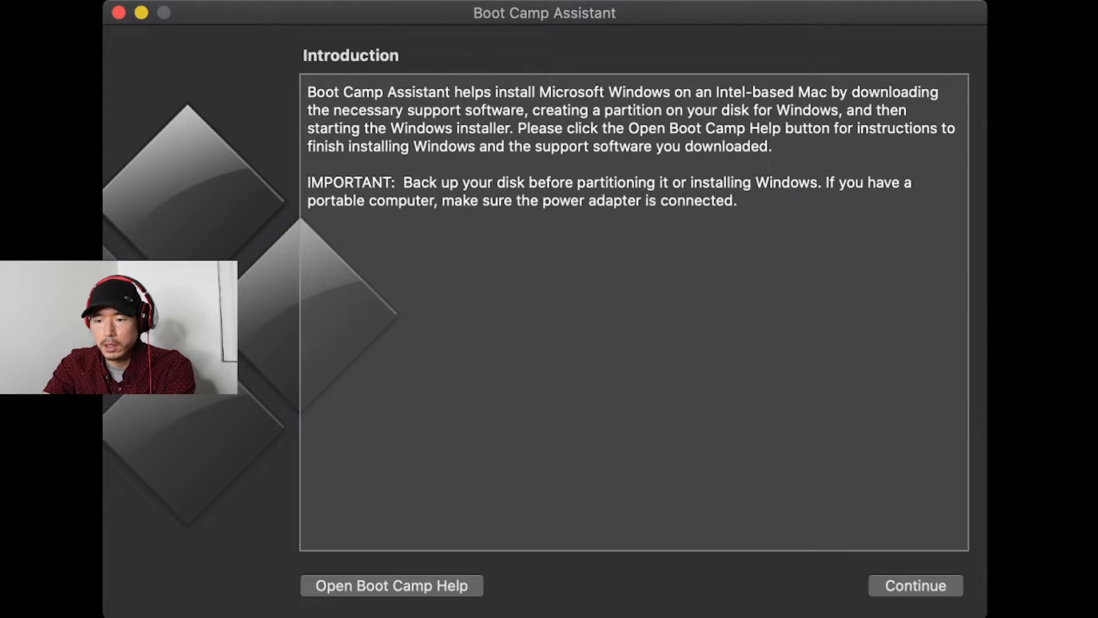
# Continue past the Boot Camp introduction to the Remove Boot Camp restore page
pyautogui.click(915, 585)
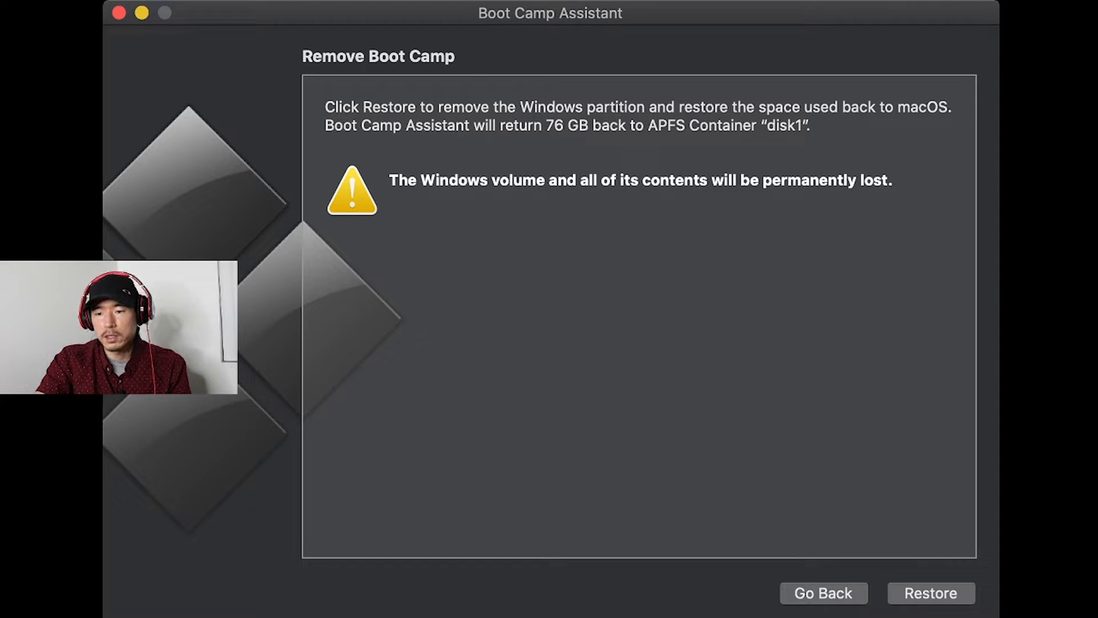
pyautogui.click(930, 593)
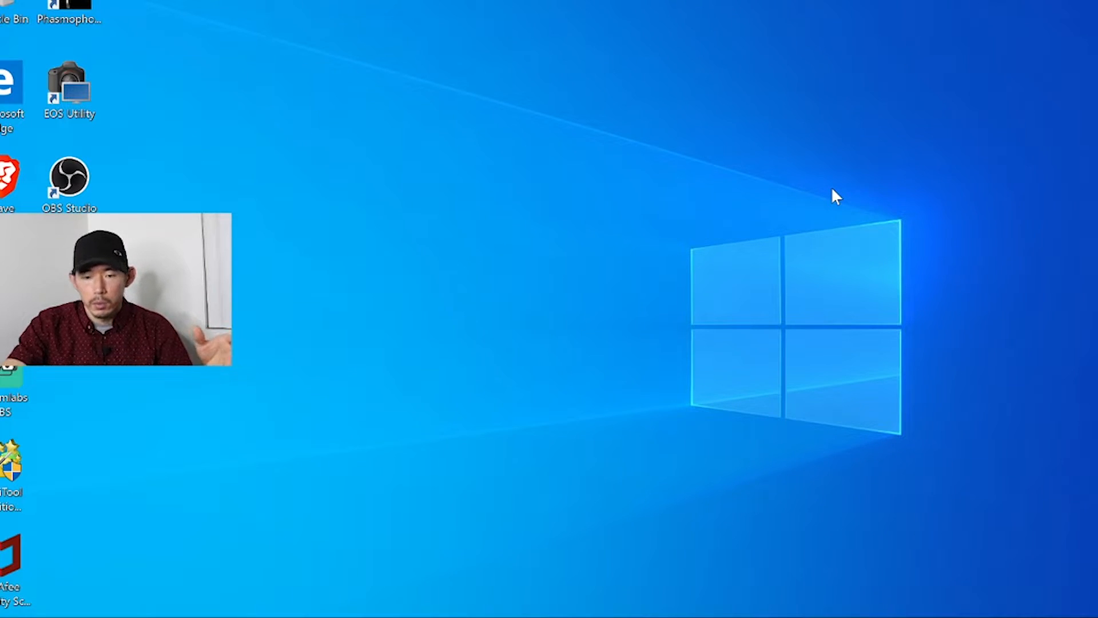
pyautogui.moveTo(140, 188)
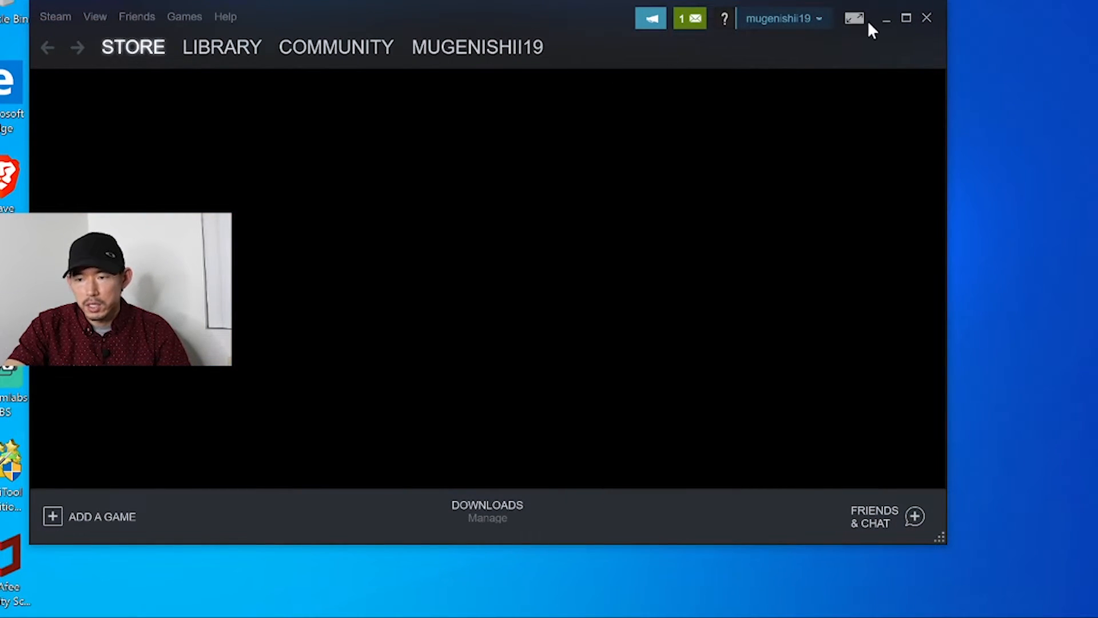
# Launch Phasmophobia from the Recent Games section of the Steam library
pyautogui.click(133, 47)
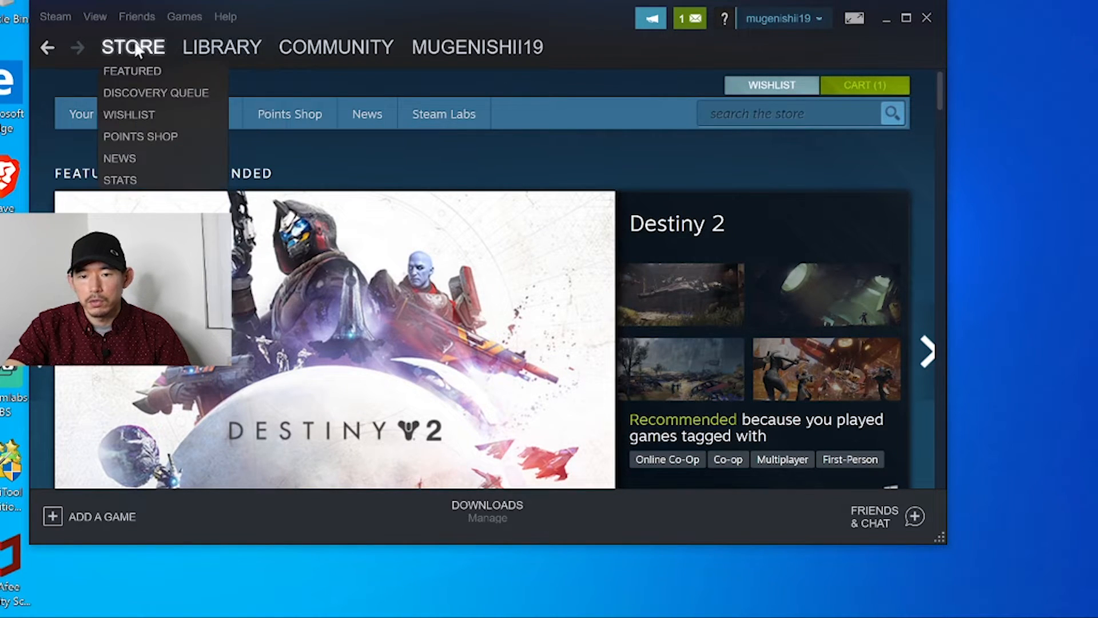
pyautogui.click(221, 47)
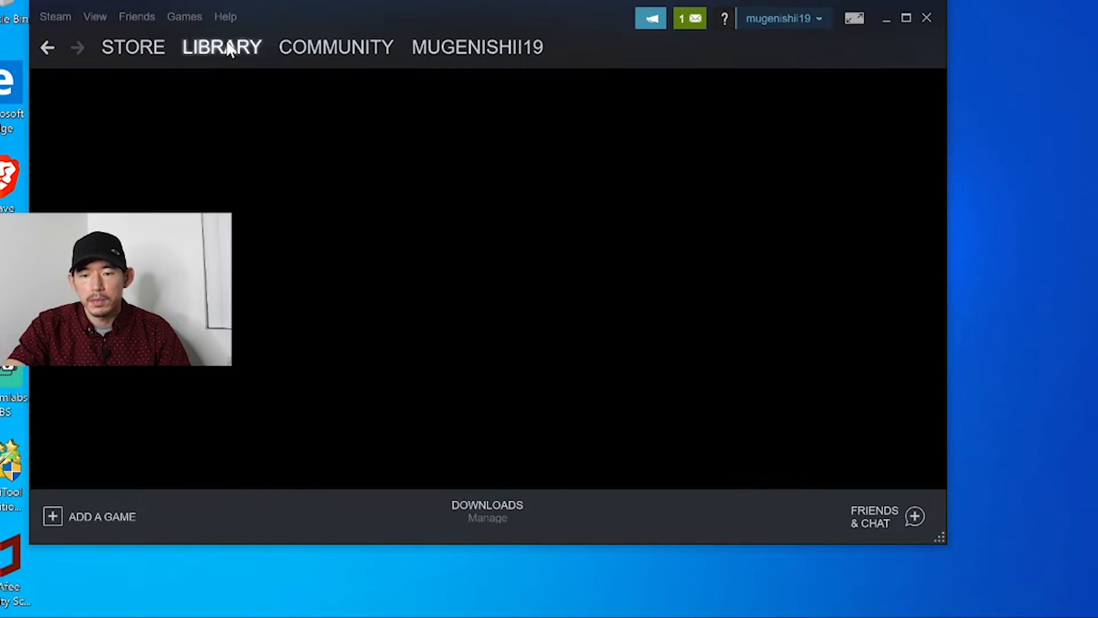
pyautogui.click(221, 47)
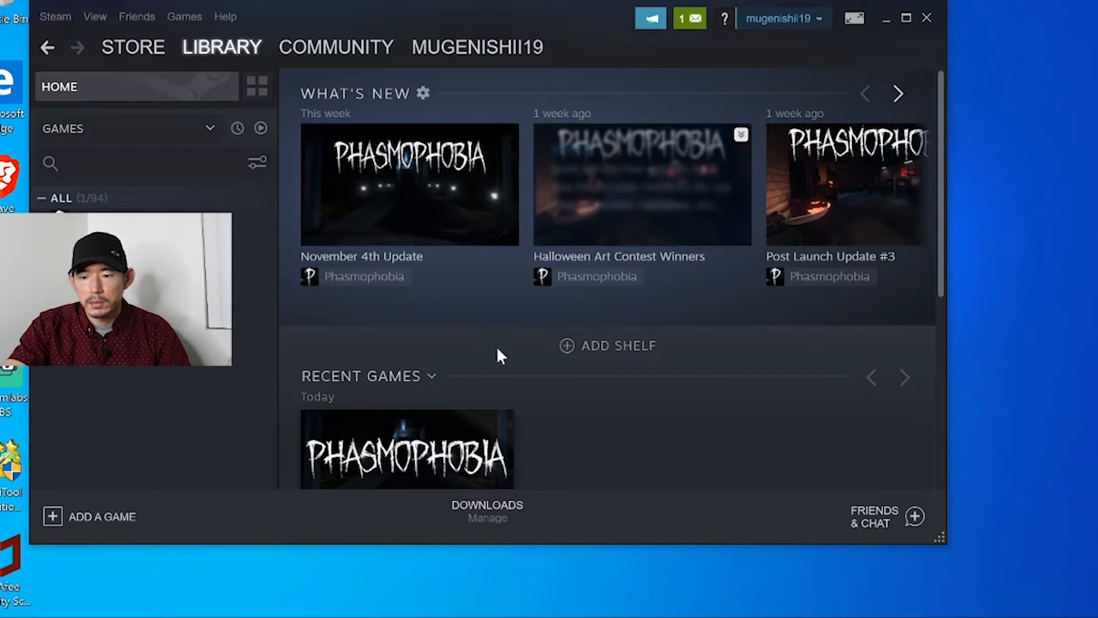
pyautogui.scroll(-3)
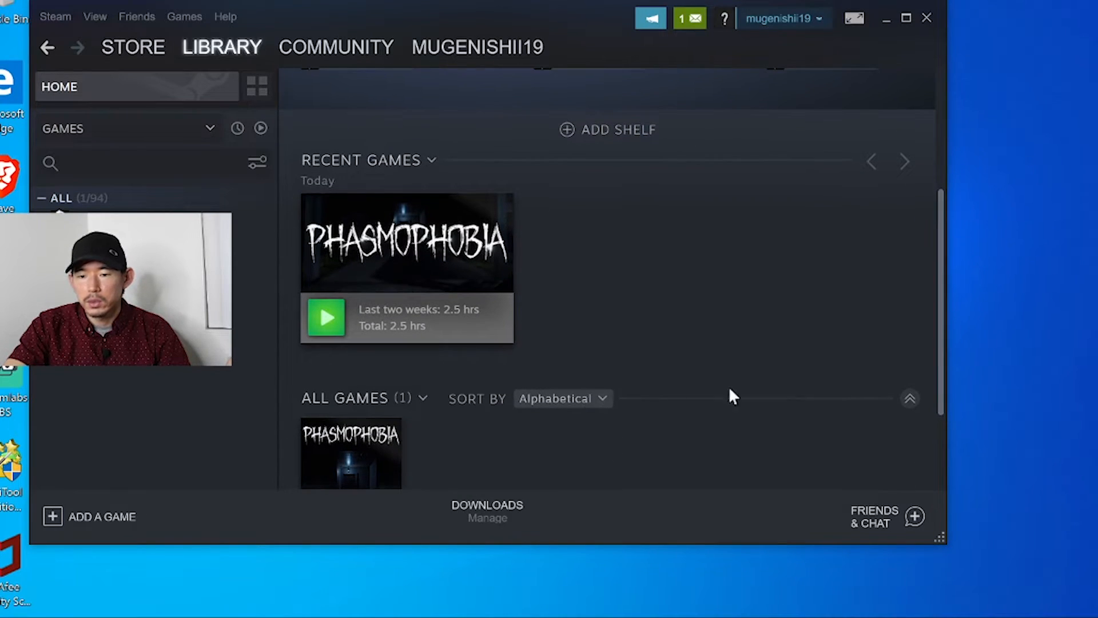
pyautogui.moveTo(844, 273)
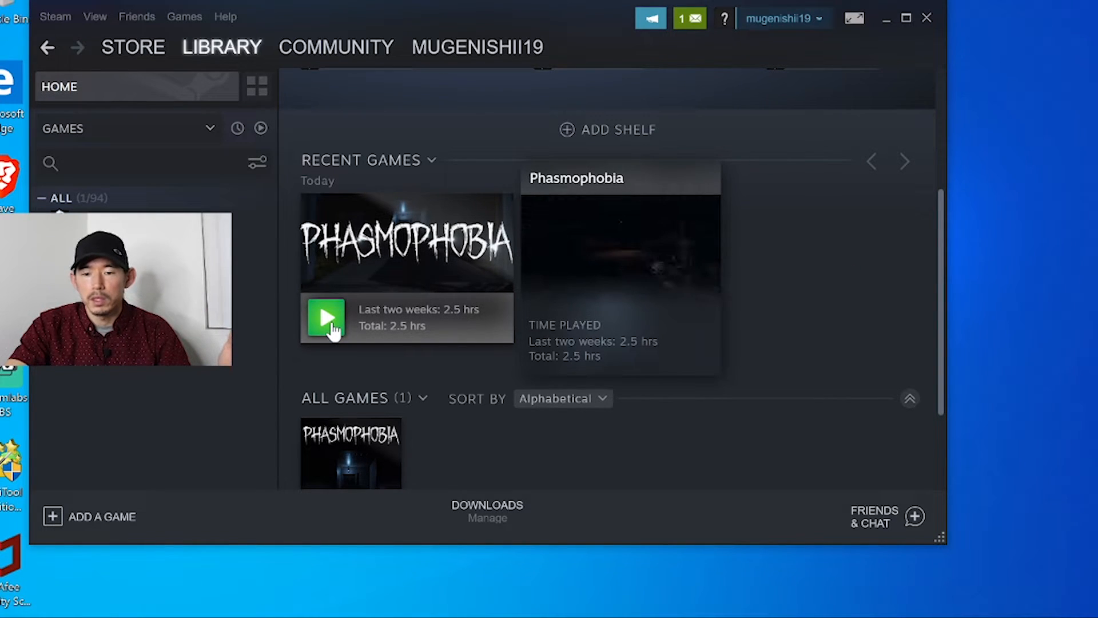
pyautogui.click(325, 318)
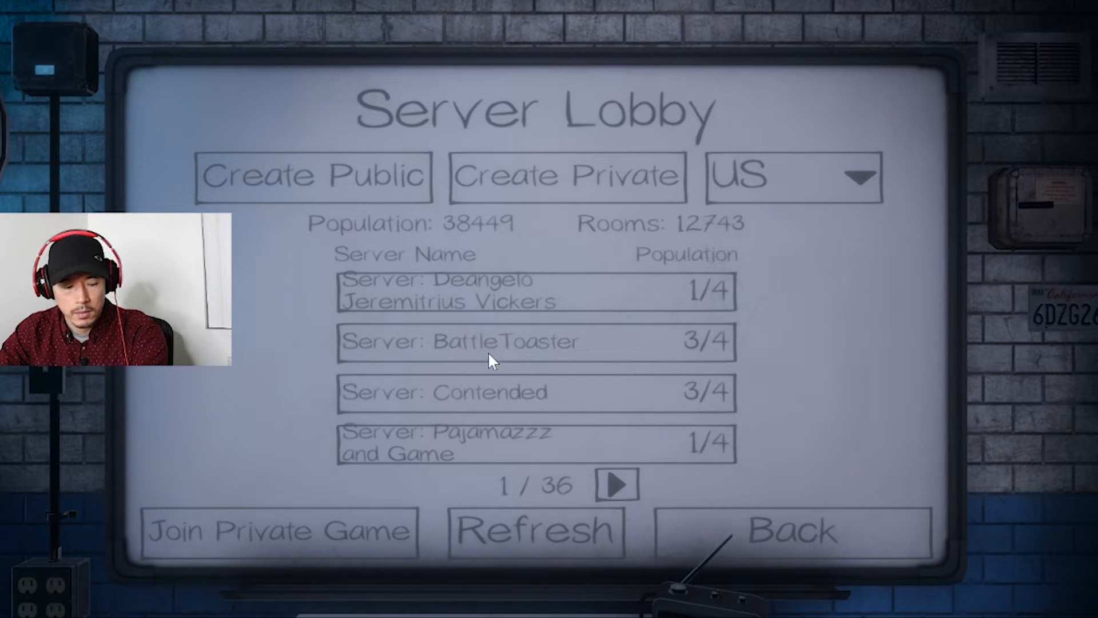
# Join a public Brownstone High School lobby and mark yourself Ready
pyautogui.click(532, 341)
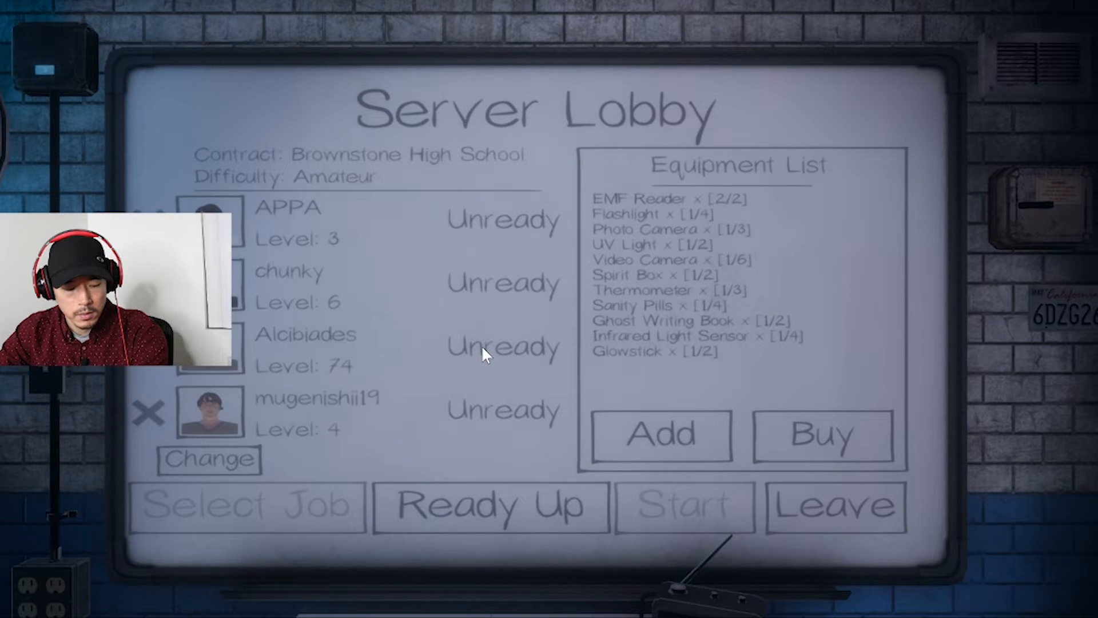
pyautogui.click(660, 435)
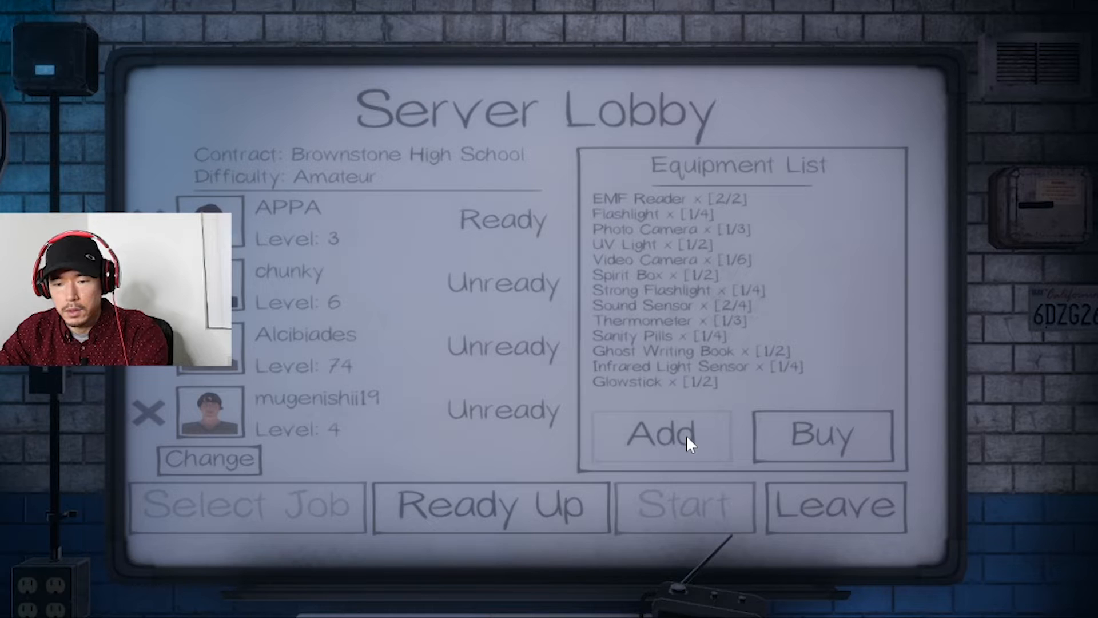
pyautogui.moveTo(884, 463)
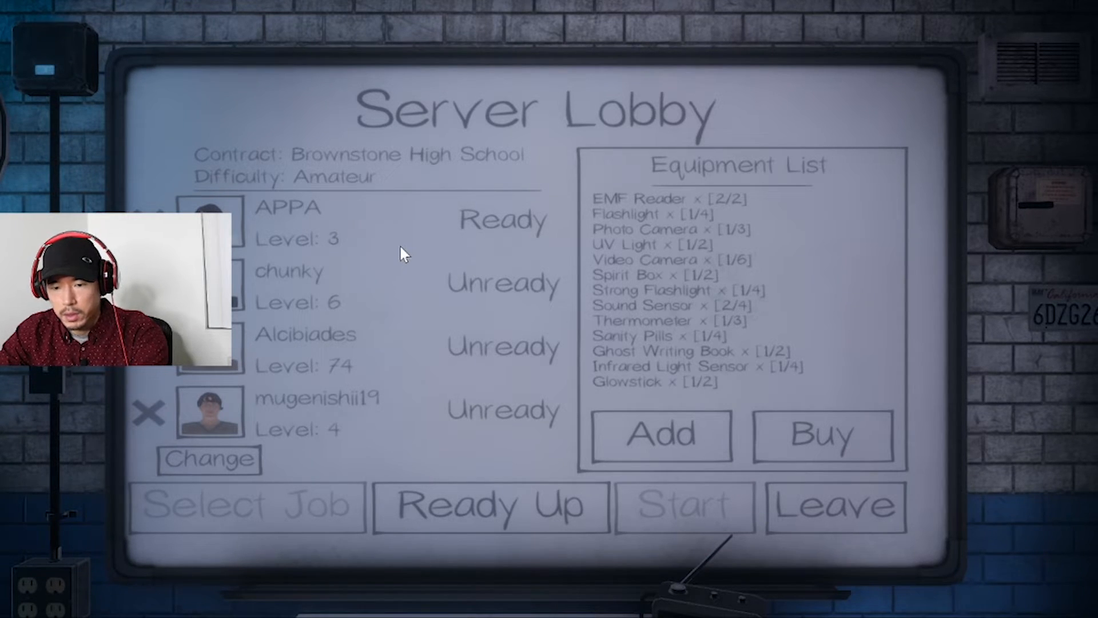
pyautogui.click(491, 505)
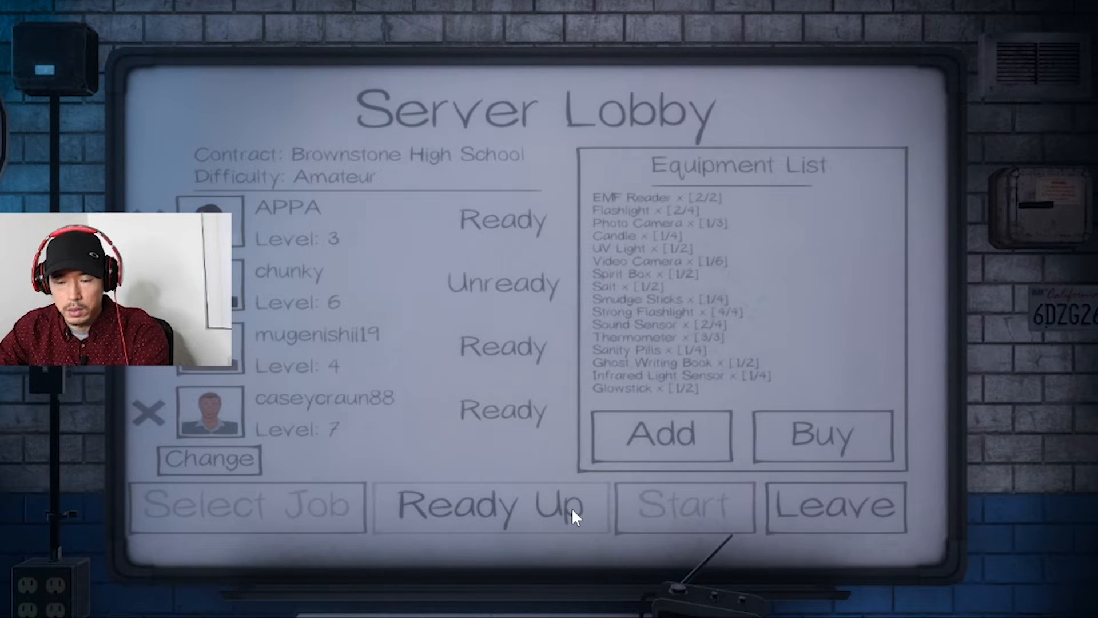
pyautogui.moveTo(584, 342)
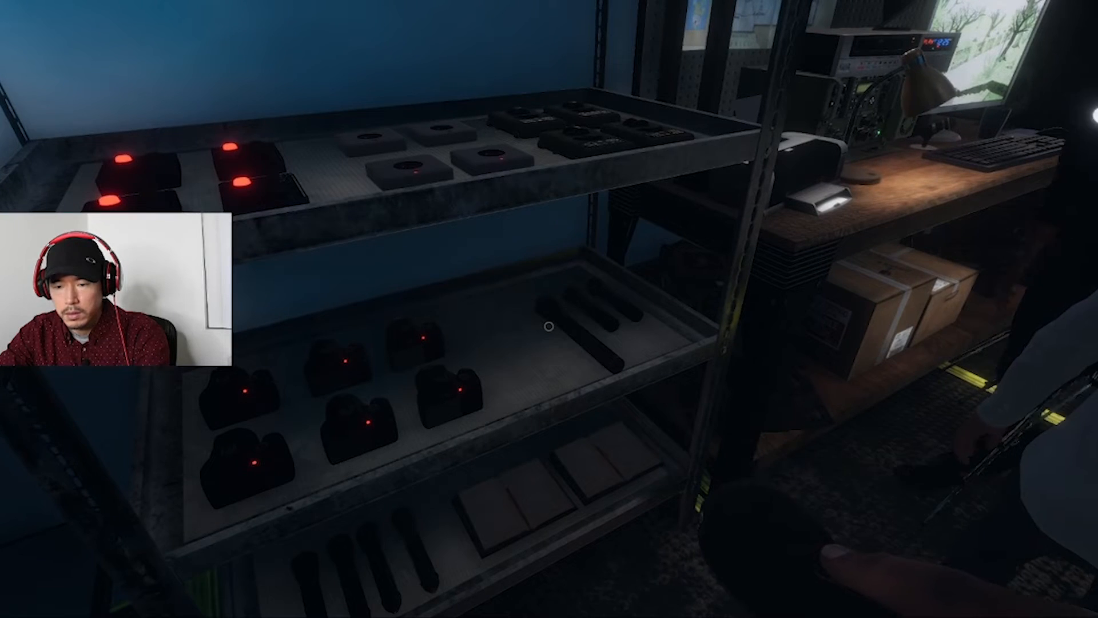
pyautogui.moveTo(549, 326)
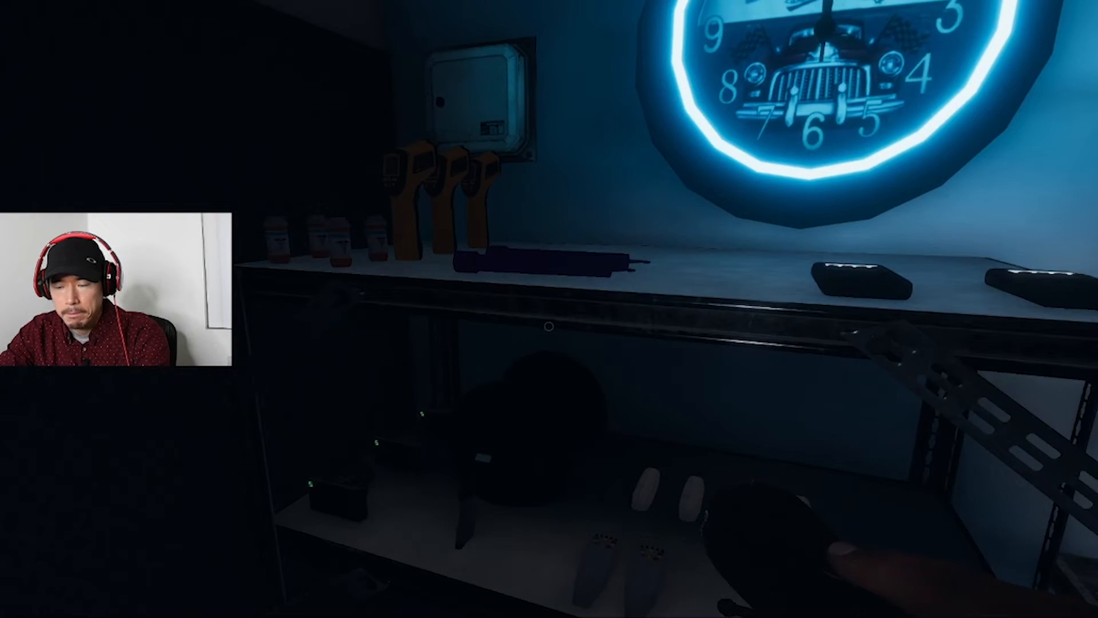